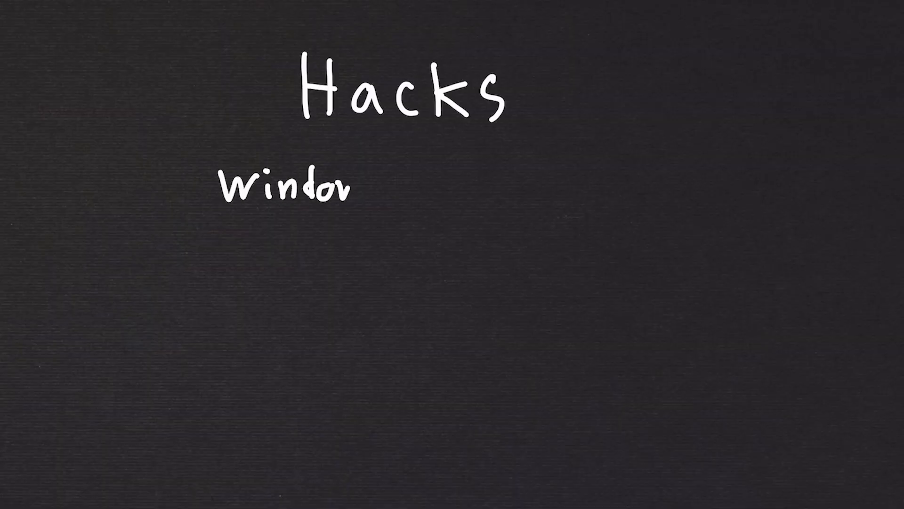
text(Windows Kernel: C Linux ker)
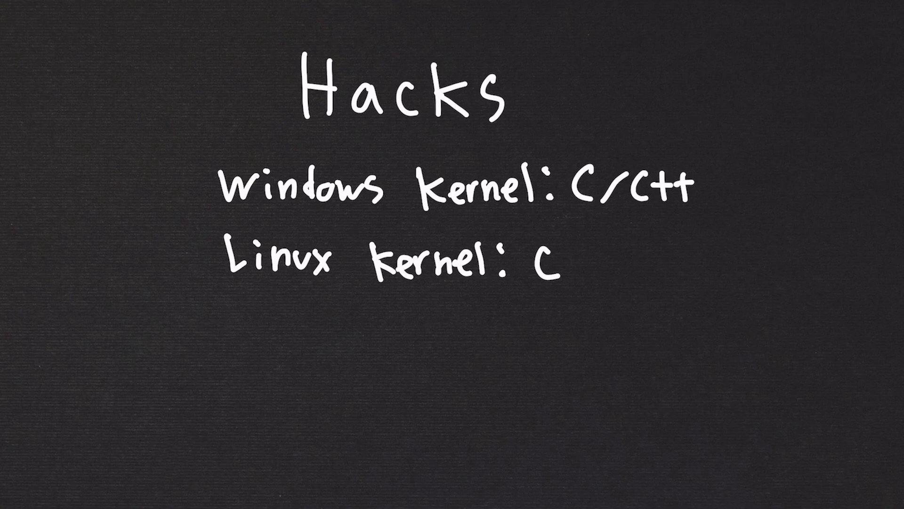
text(— Close access to OS)
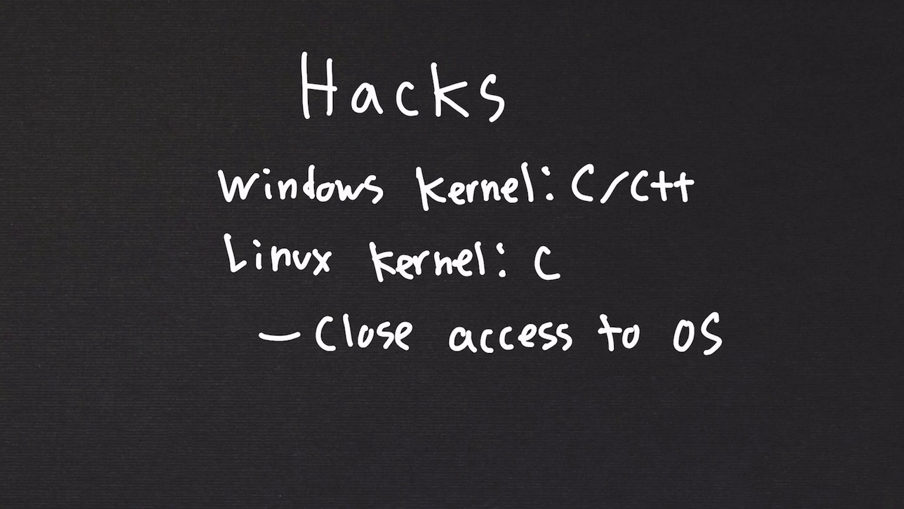